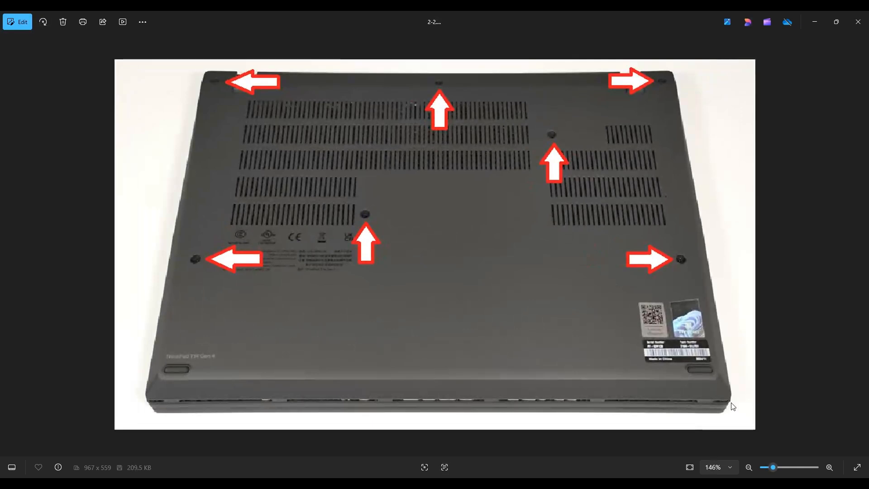
mouse_move(677, 135)
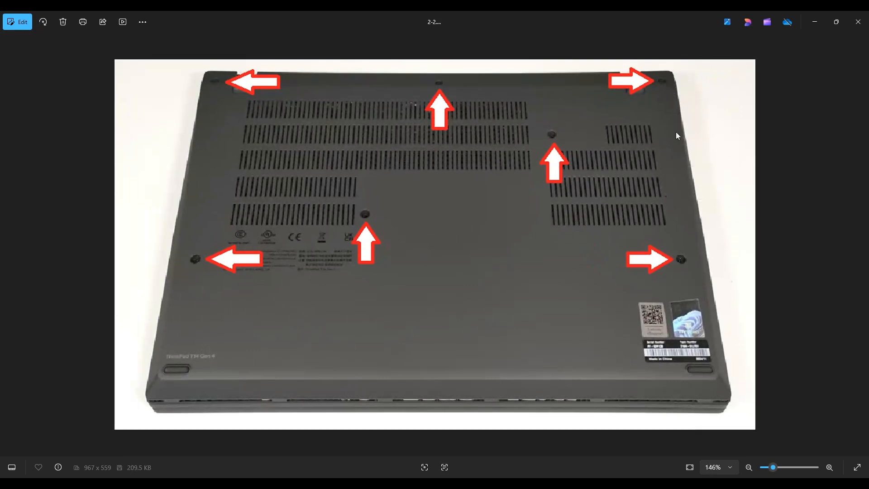
mouse_move(603, 415)
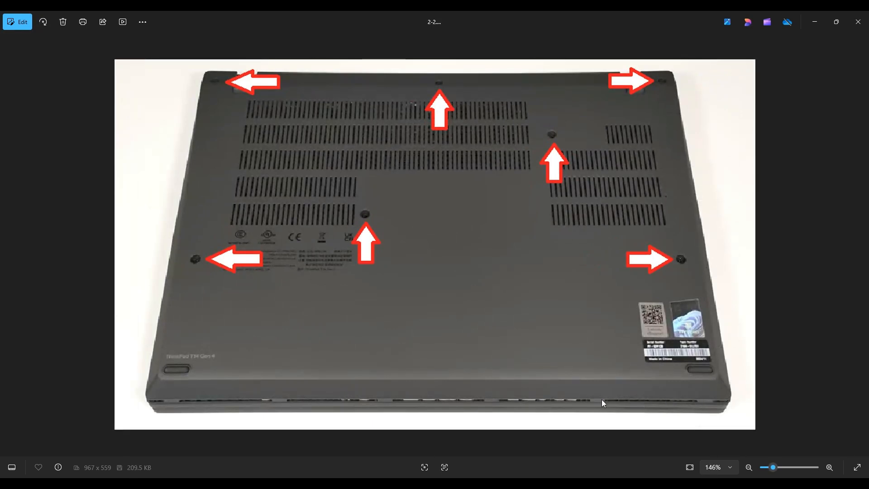
mouse_move(137, 379)
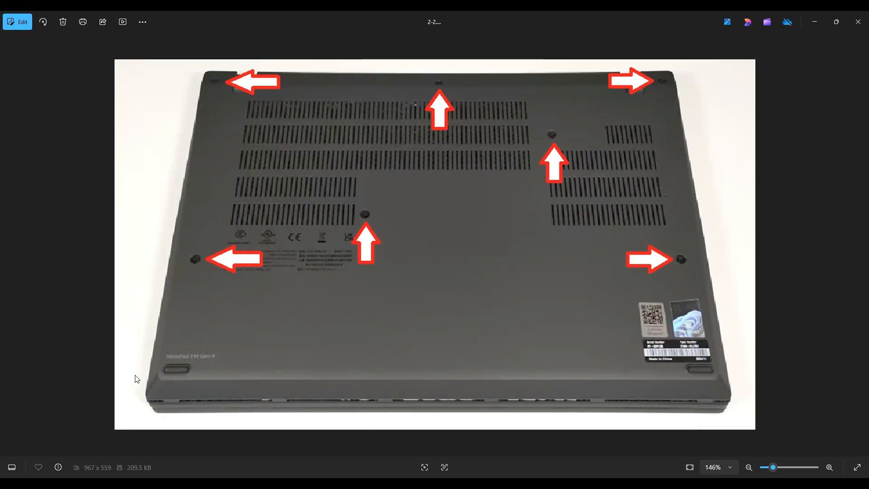
mouse_move(186, 68)
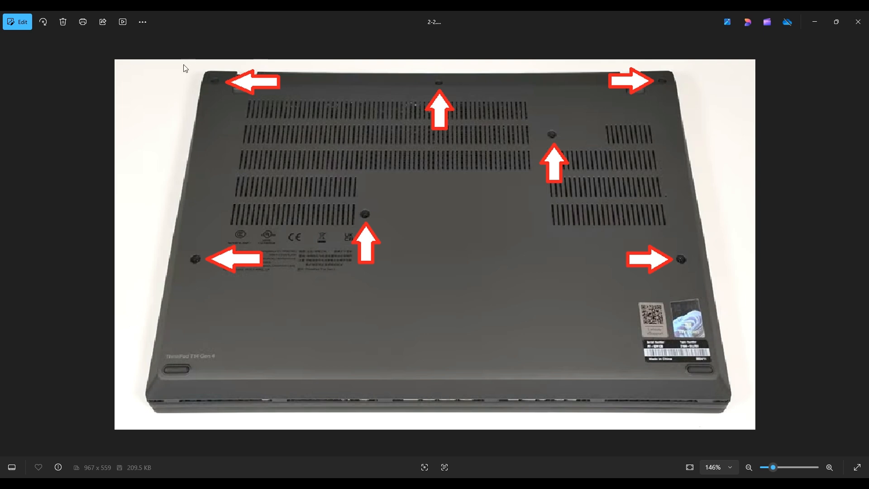
mouse_move(281, 118)
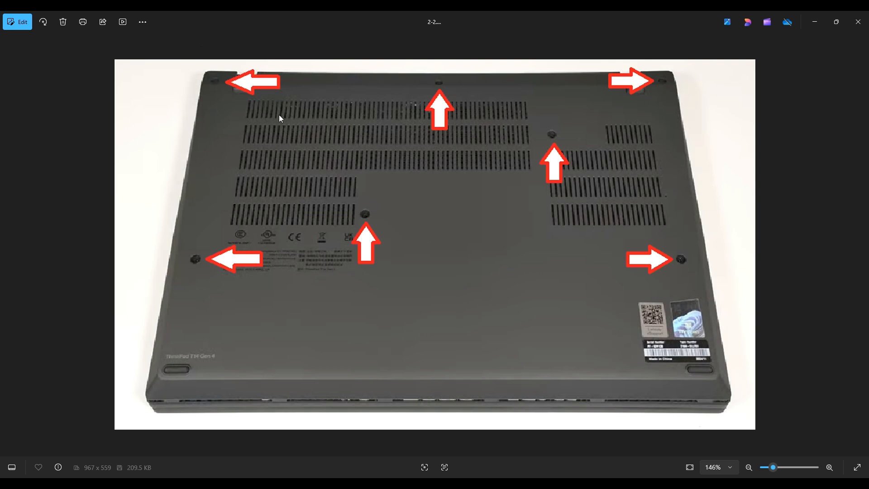
mouse_move(243, 85)
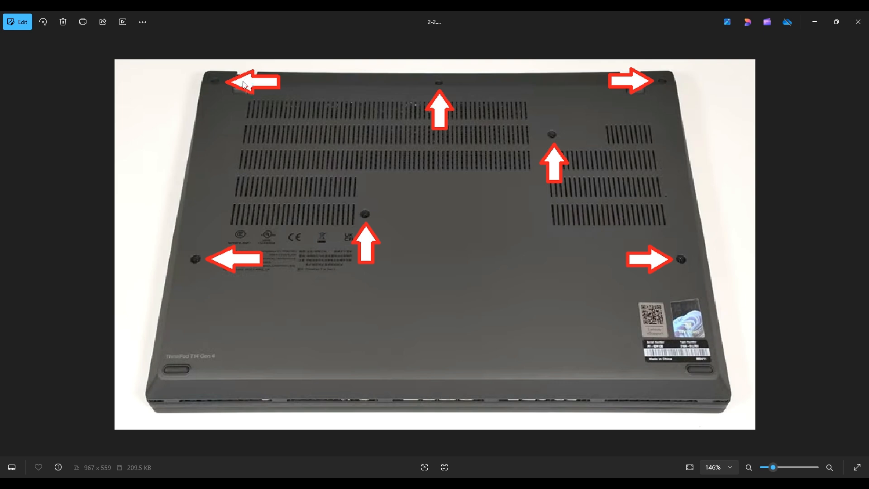
mouse_move(255, 85)
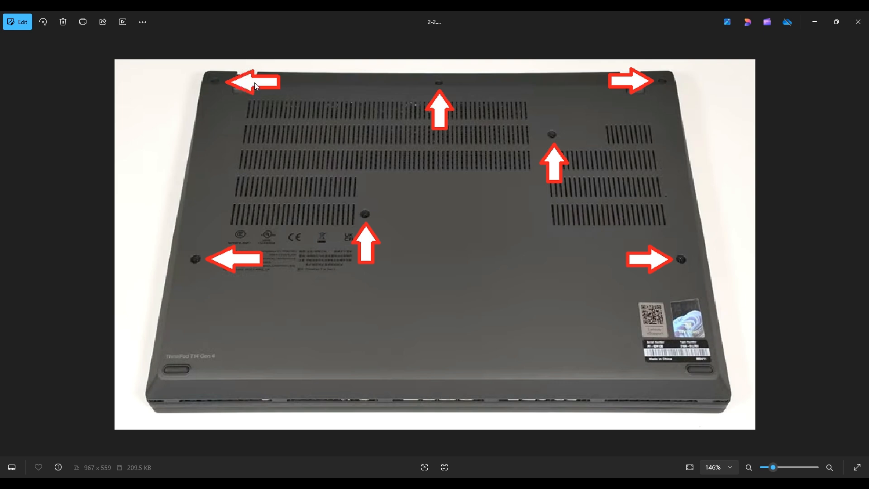
mouse_move(625, 186)
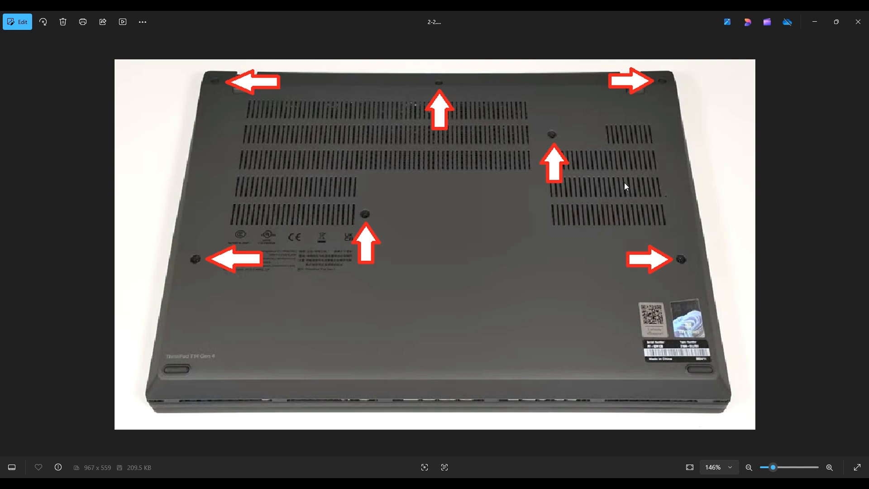
mouse_move(695, 172)
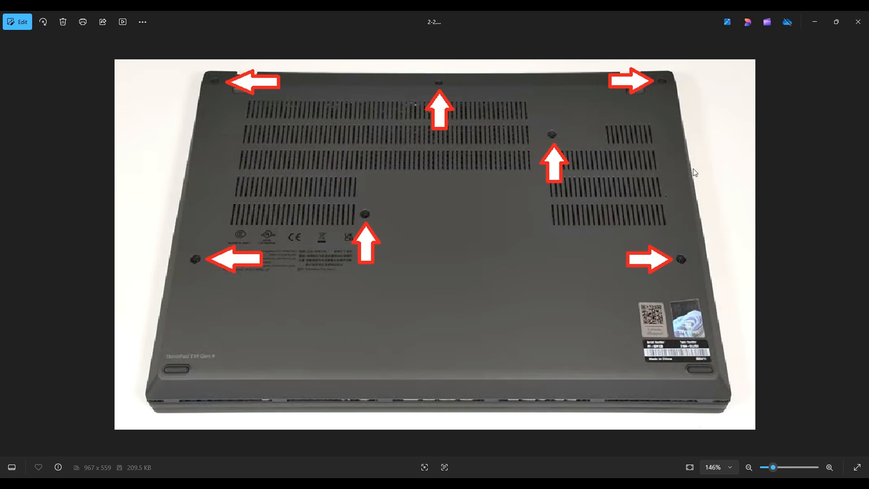
mouse_move(710, 233)
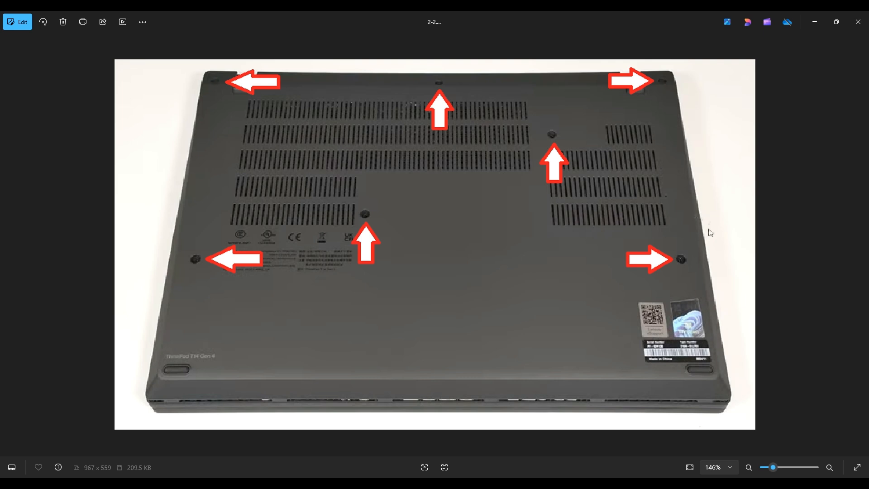
mouse_move(552, 416)
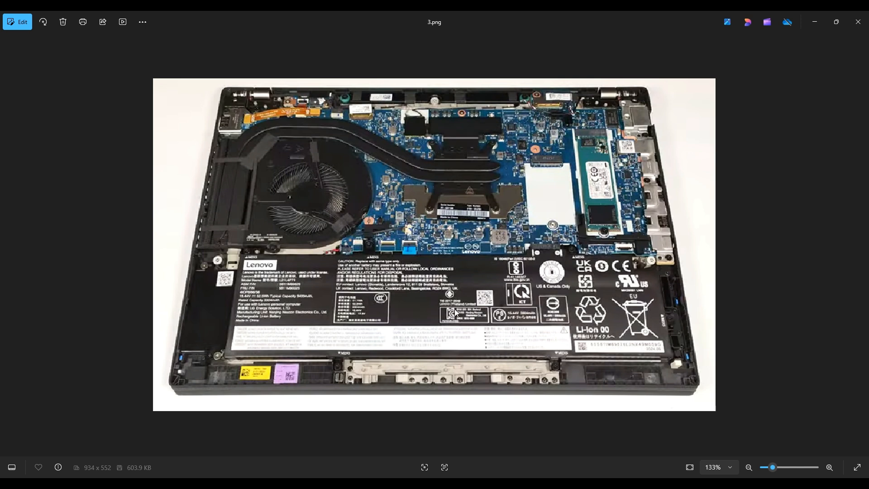
mouse_move(717, 349)
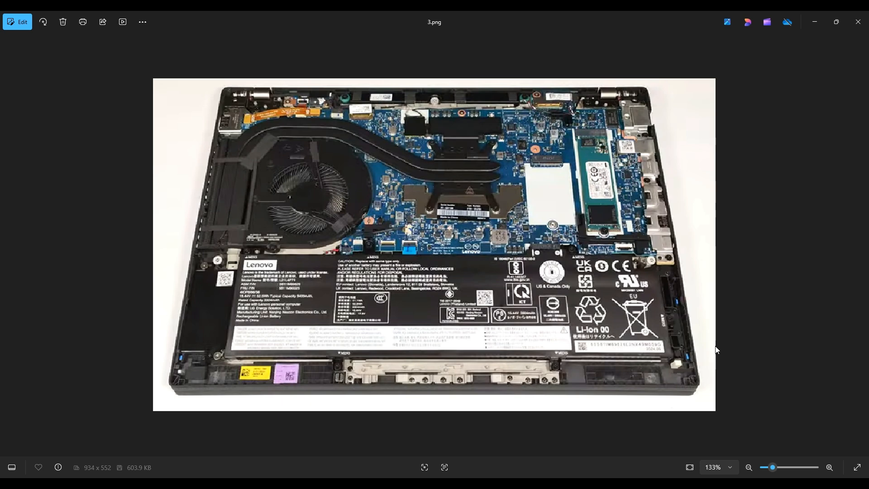
Advance to the photo with red arrows on the battery screws and a green arrow on its connector
left_click(829, 467)
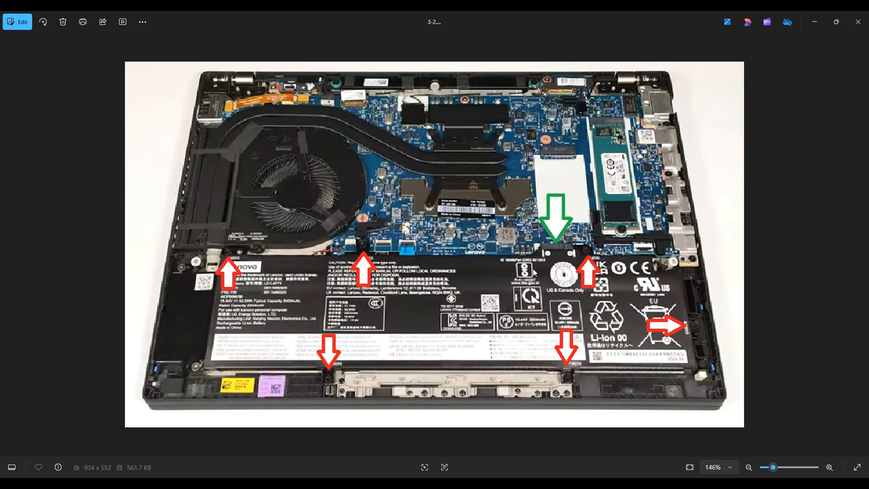
mouse_move(585, 271)
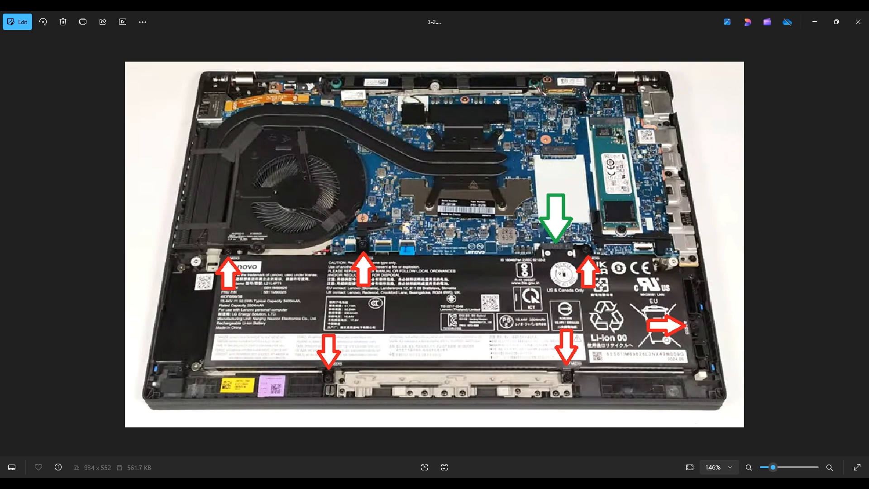
Advance to 4.png, the internals with the battery removed and the yellow CMOS battery exposed
key("Right")
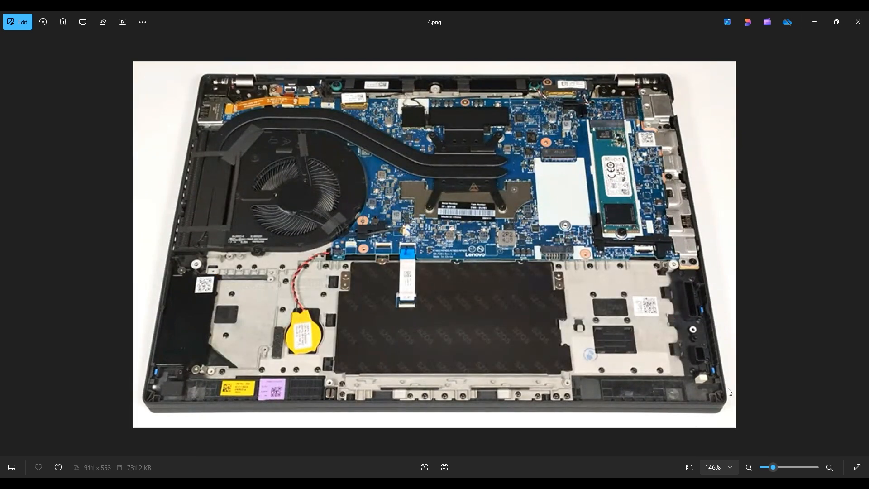
mouse_move(283, 257)
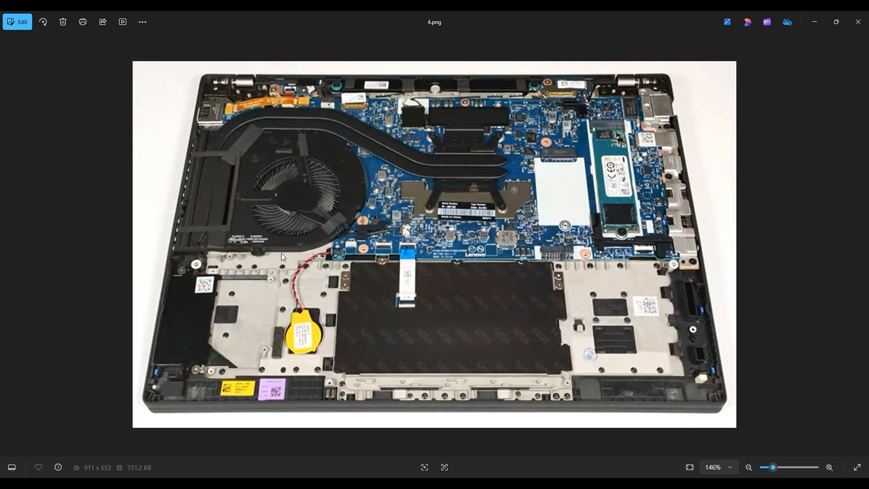
mouse_move(352, 290)
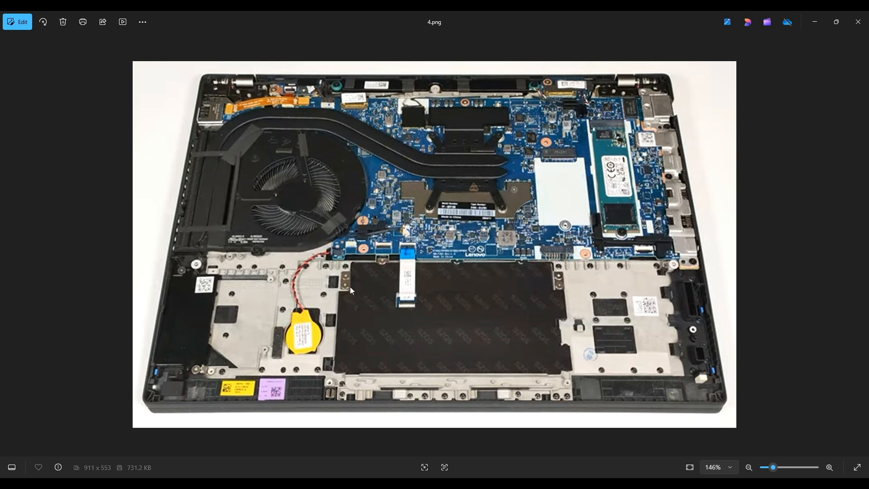
mouse_move(311, 324)
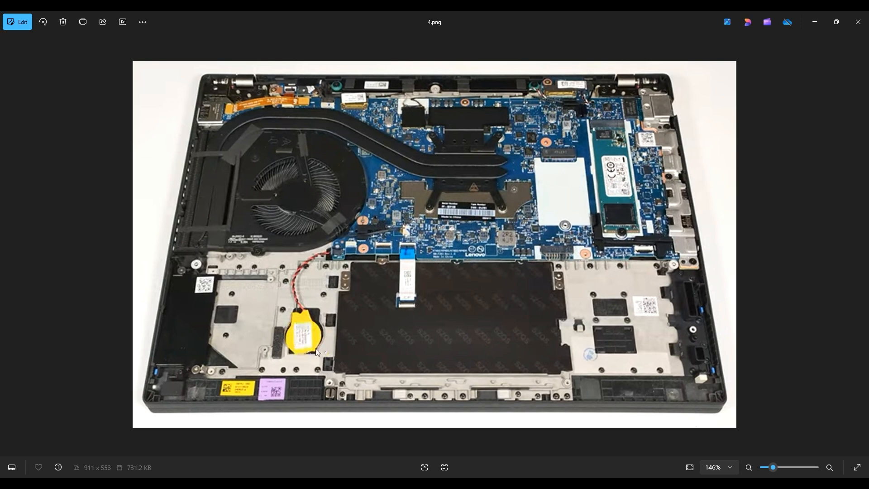
mouse_move(317, 342)
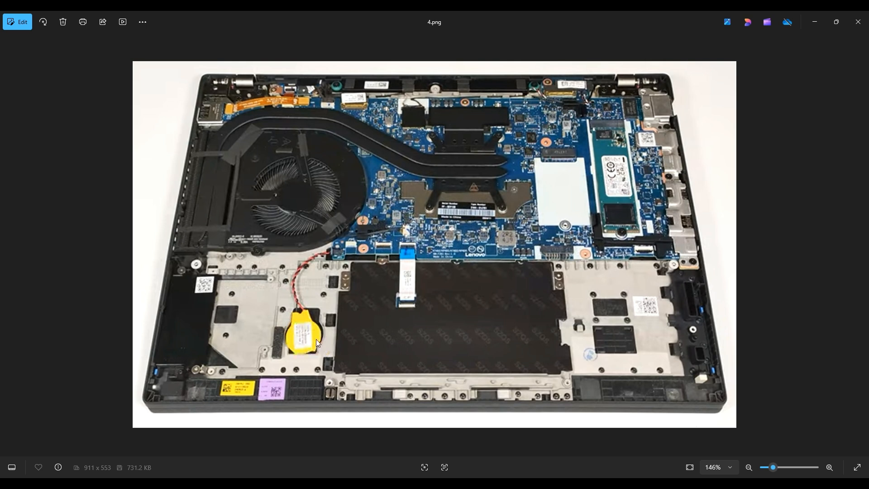
mouse_move(308, 321)
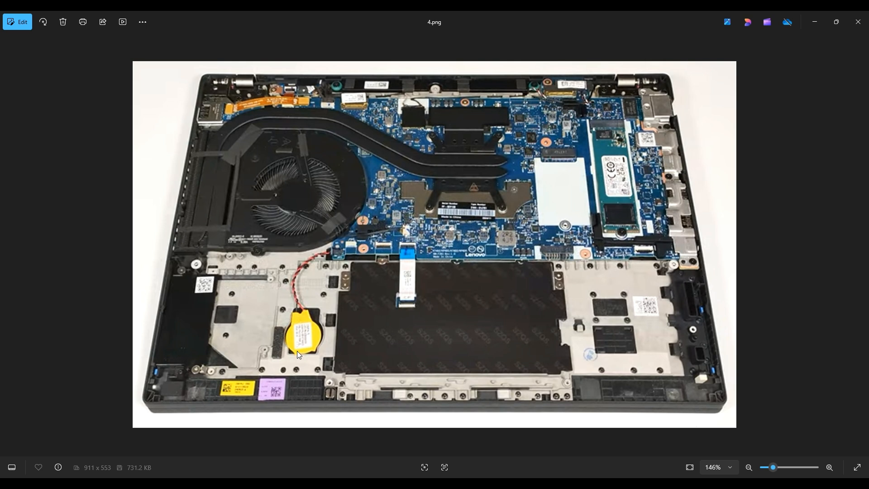
mouse_move(317, 256)
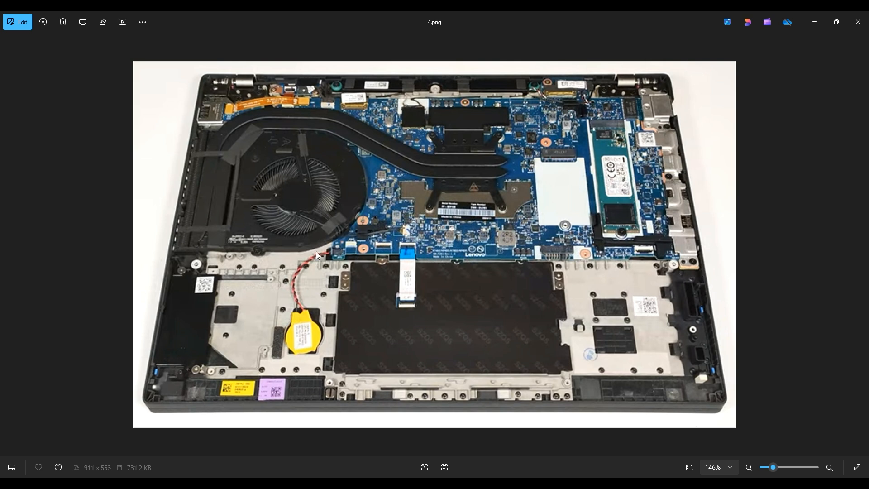
mouse_move(283, 275)
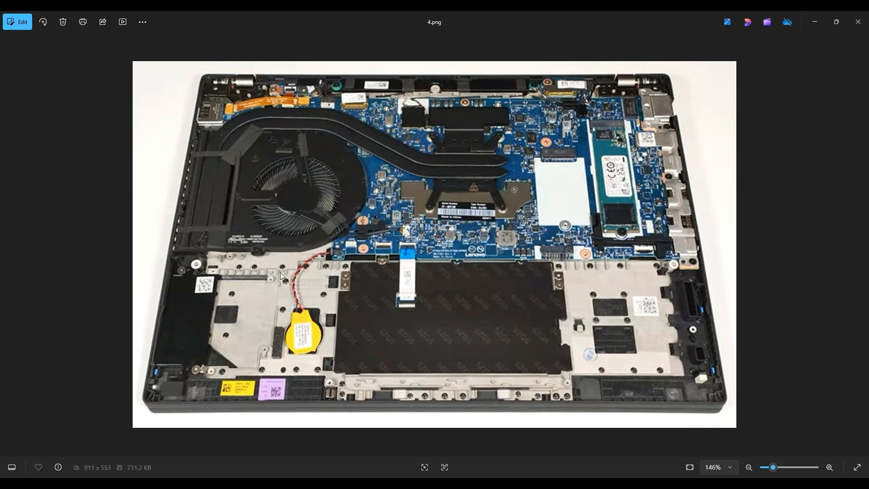
mouse_move(301, 336)
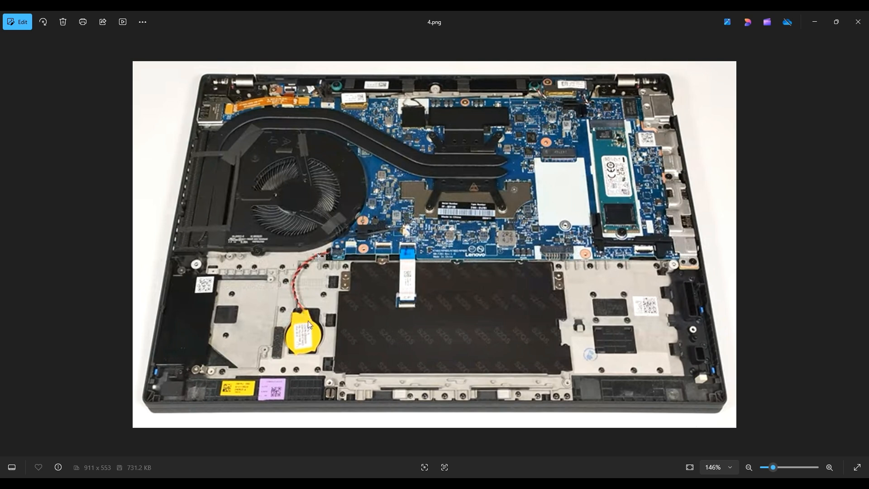
mouse_move(304, 321)
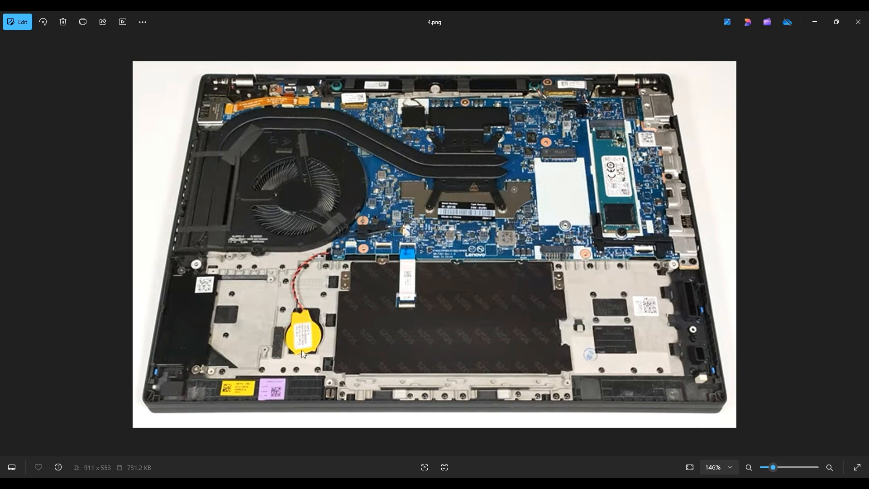
mouse_move(326, 340)
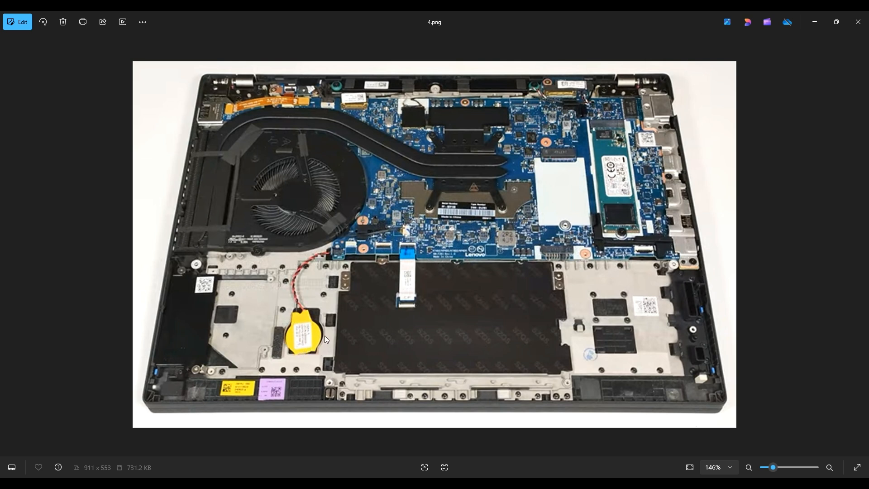
mouse_move(318, 358)
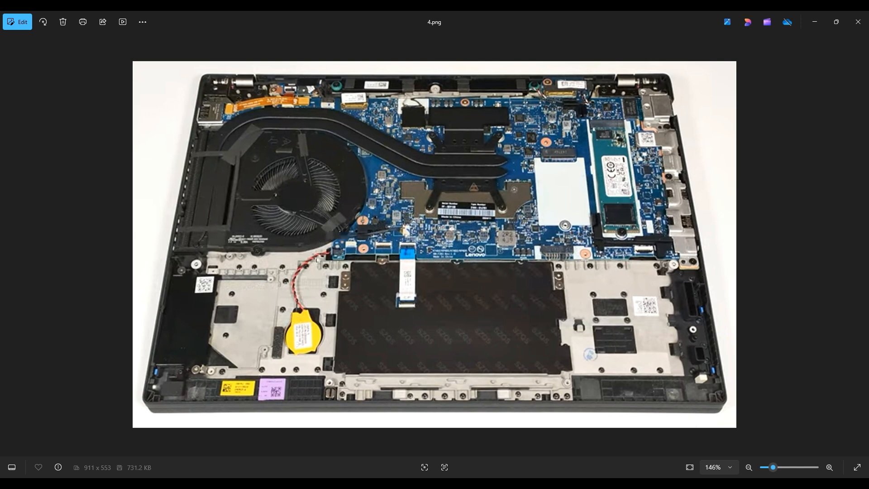
mouse_move(309, 247)
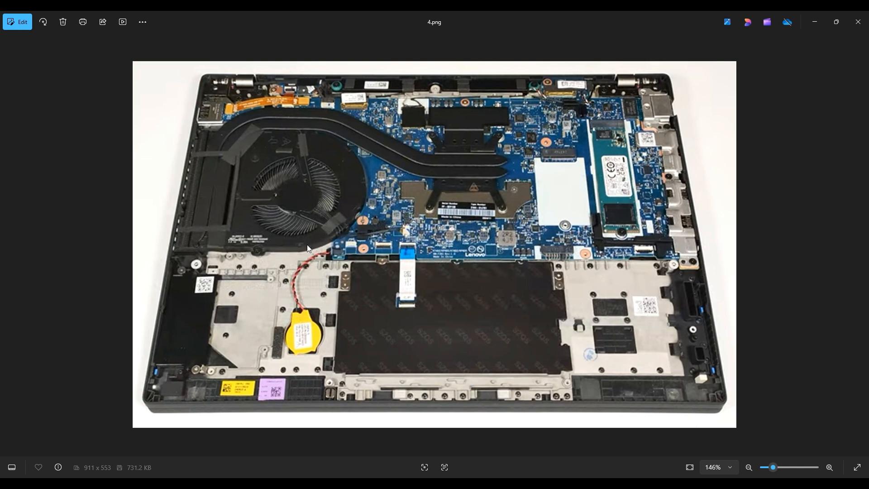